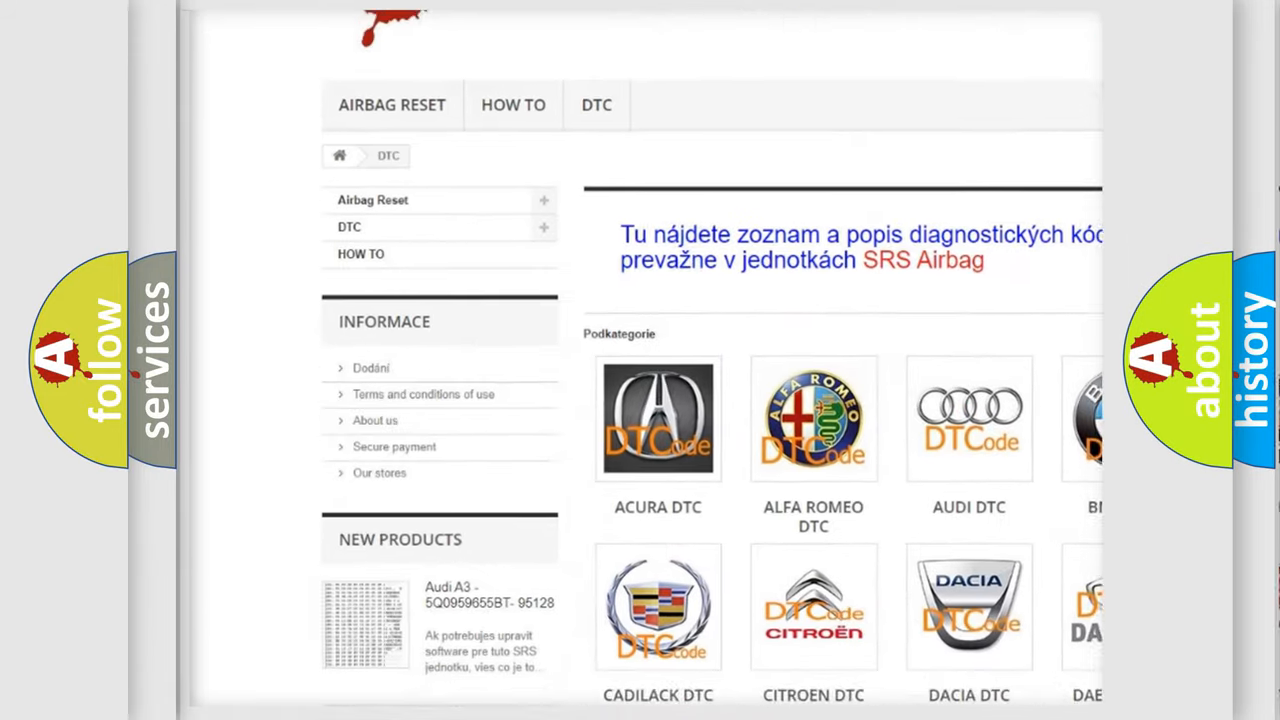
scroll(down, 3)
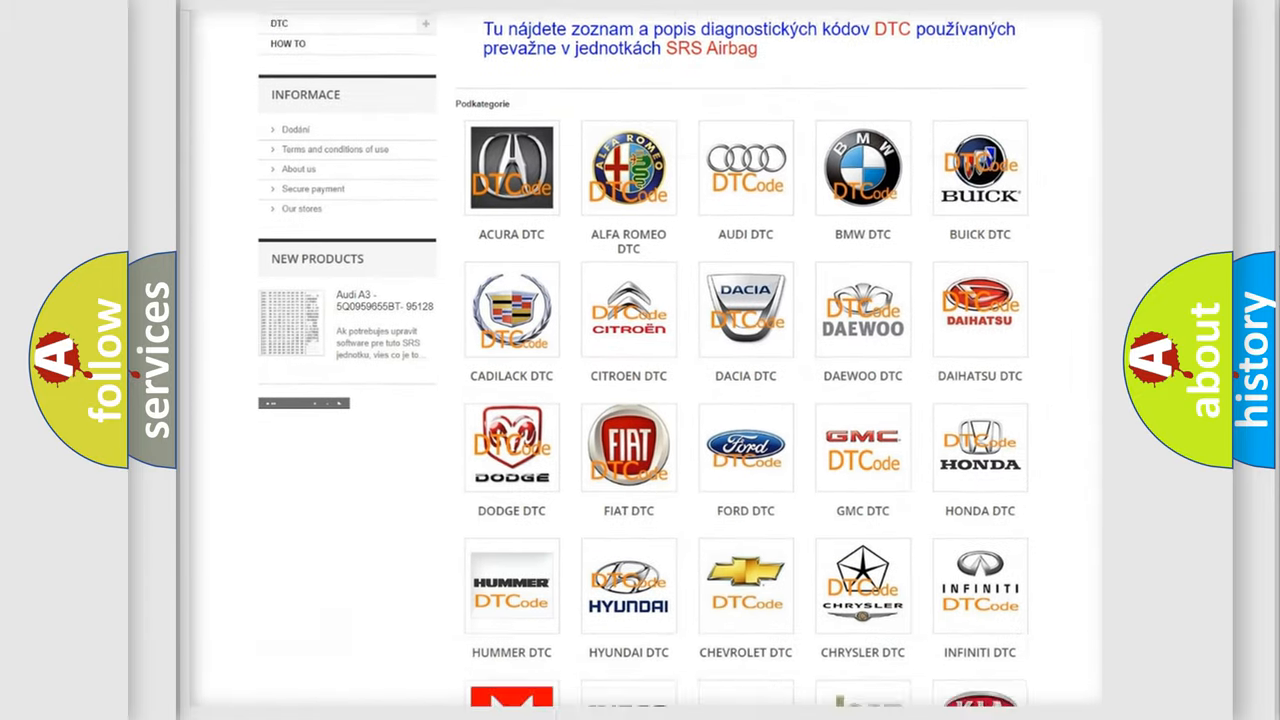
scroll(down, 3)
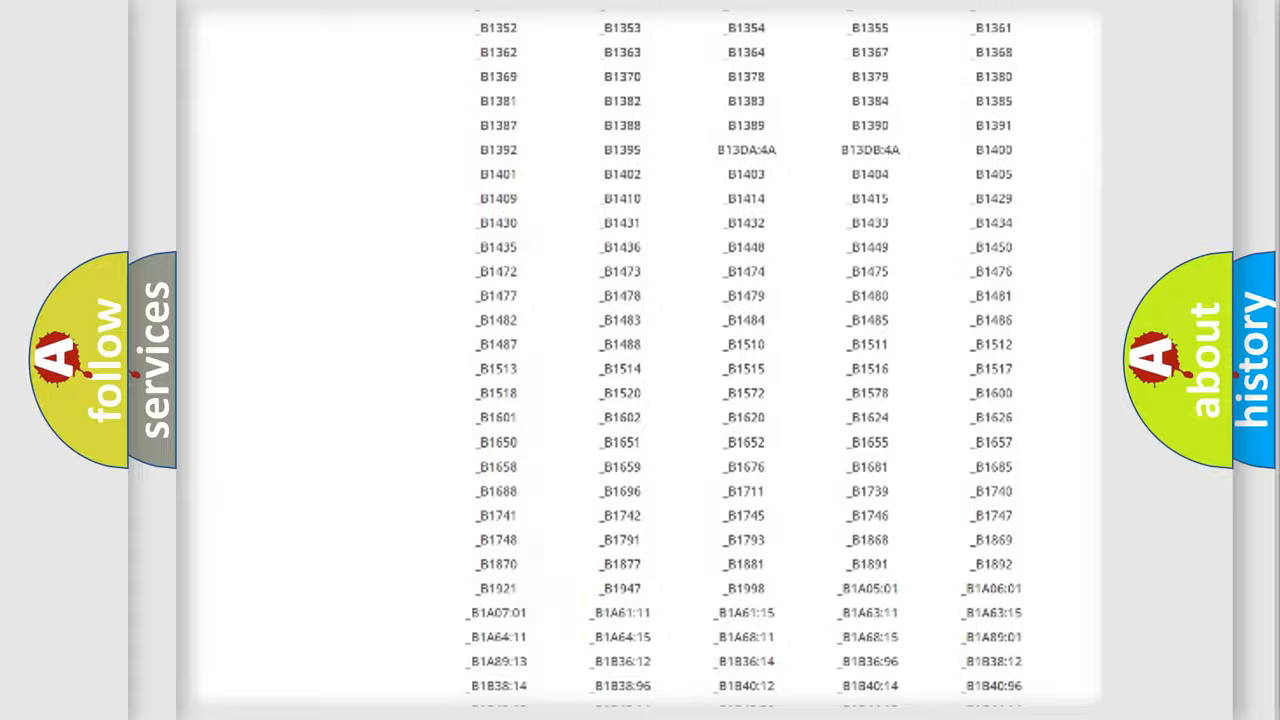
scroll(up, 3)
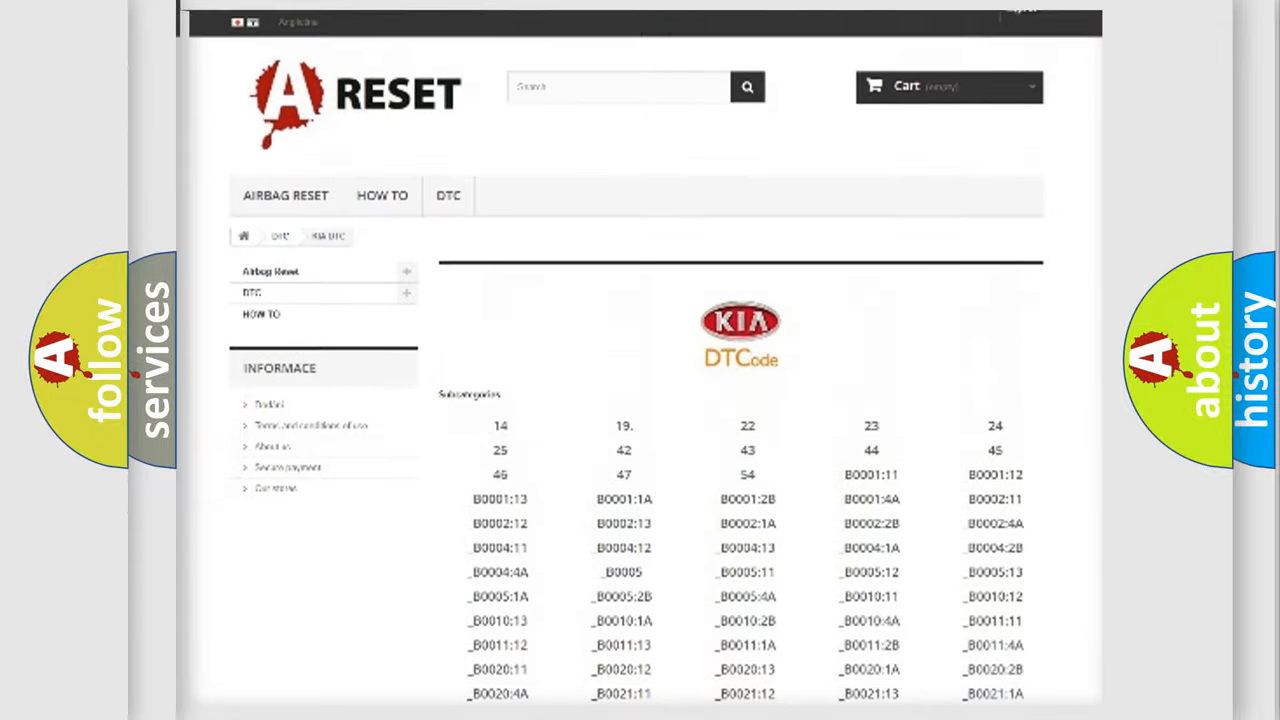